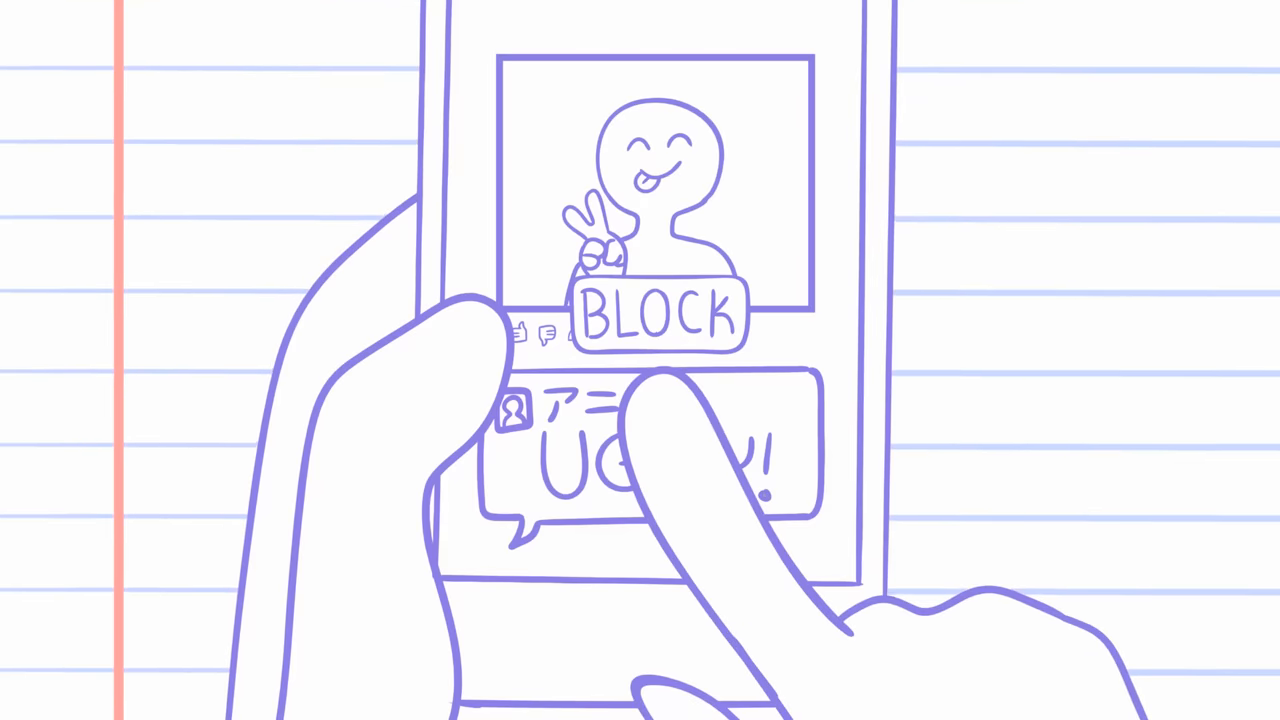
pyautogui.click(660, 316)
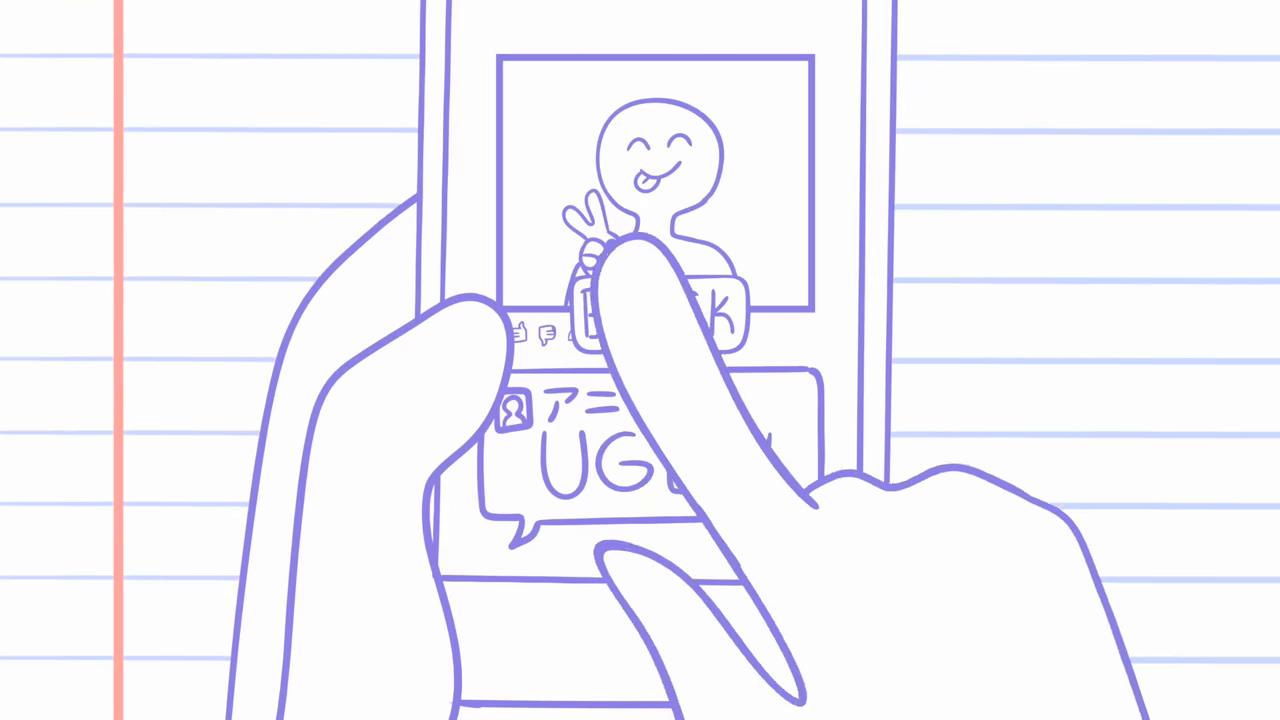